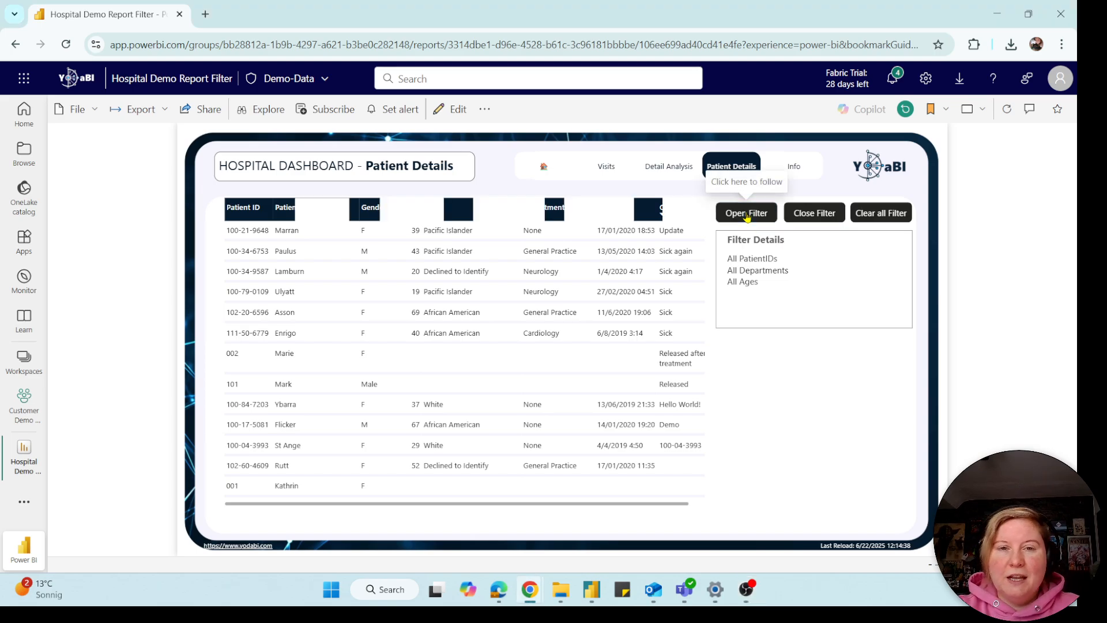
{"action": "left_click", "coordinate": [746, 212]}
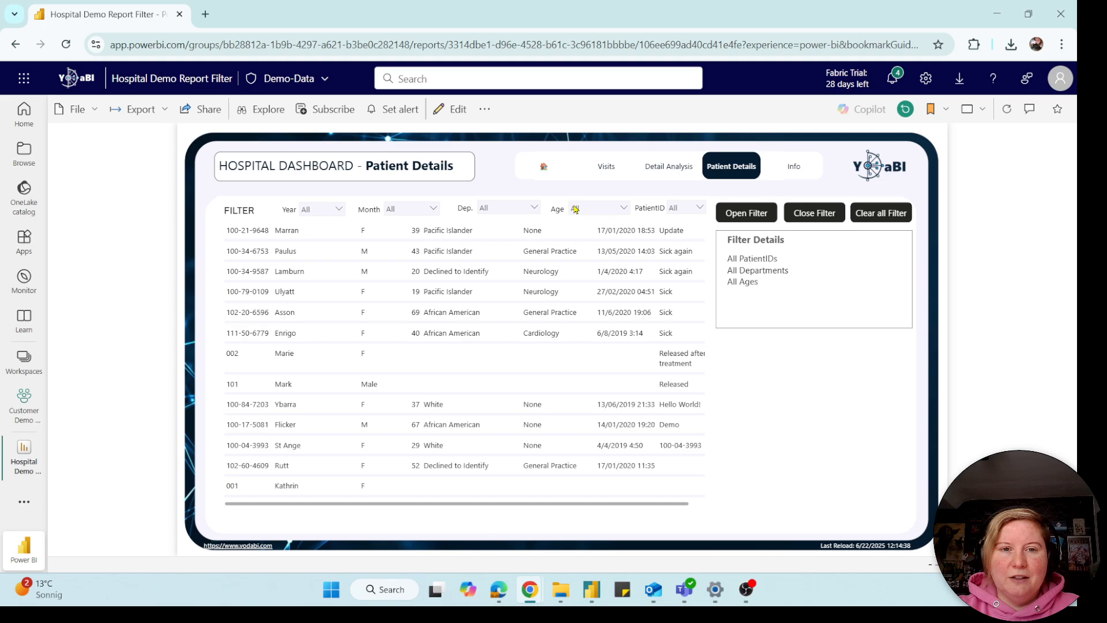
{"action": "left_click", "coordinate": [598, 208]}
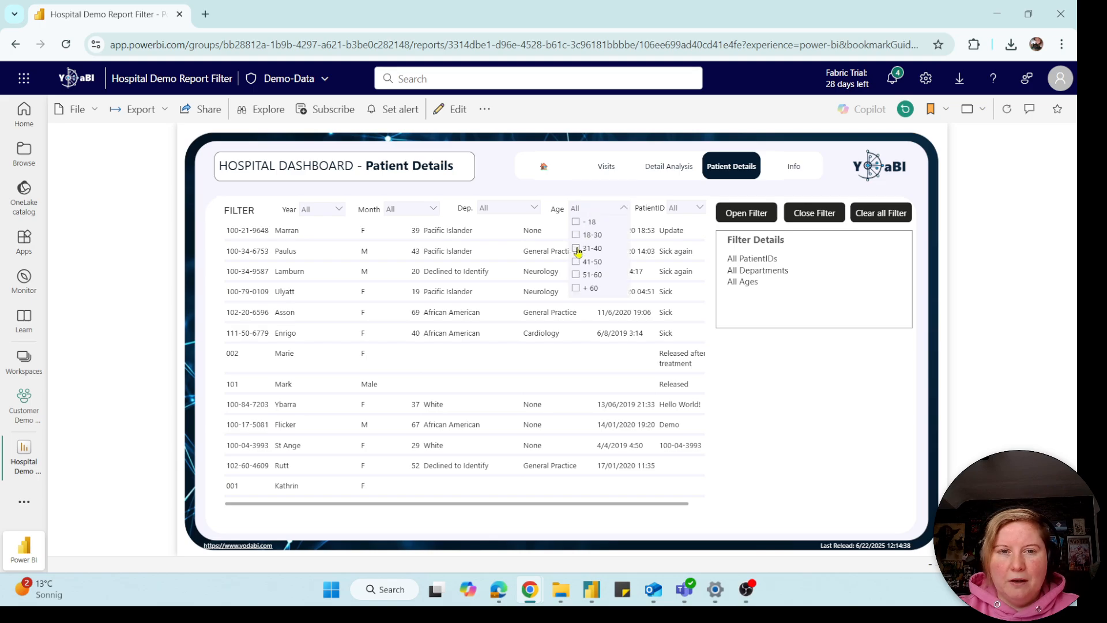
{"action": "left_click", "coordinate": [576, 248]}
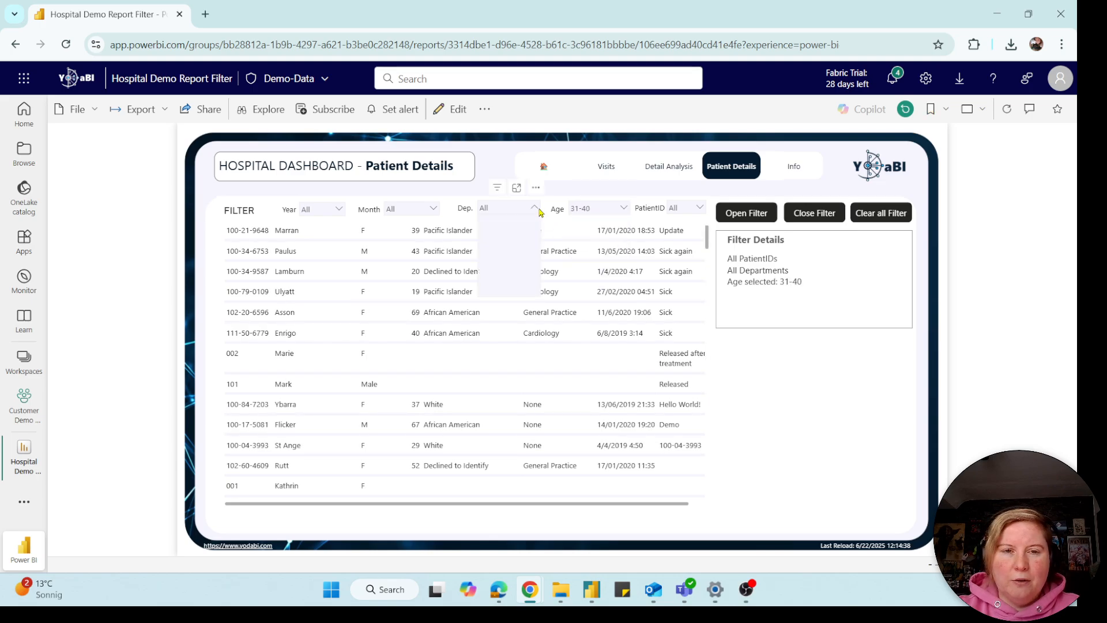
{"action": "left_click", "coordinate": [513, 248]}
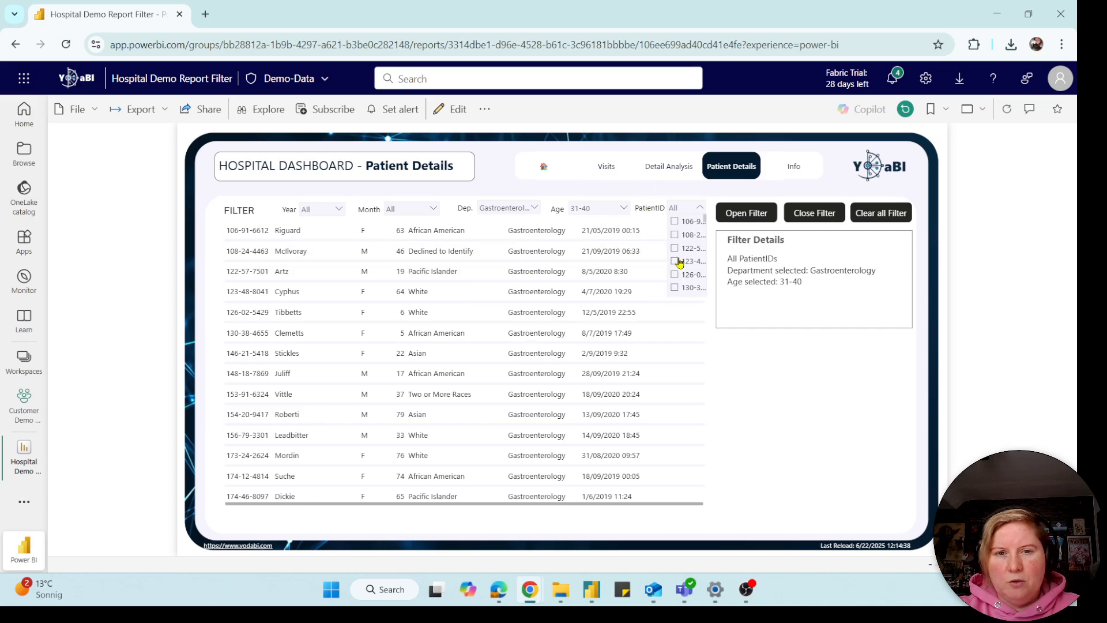
{"action": "left_click", "coordinate": [675, 261]}
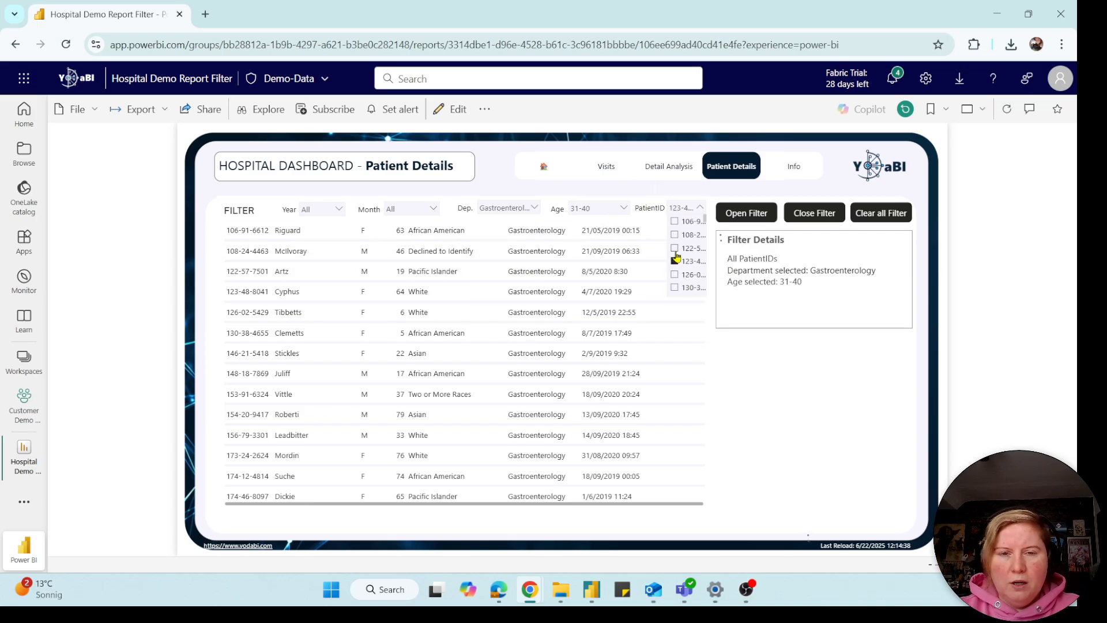
{"action": "left_click", "coordinate": [675, 260]}
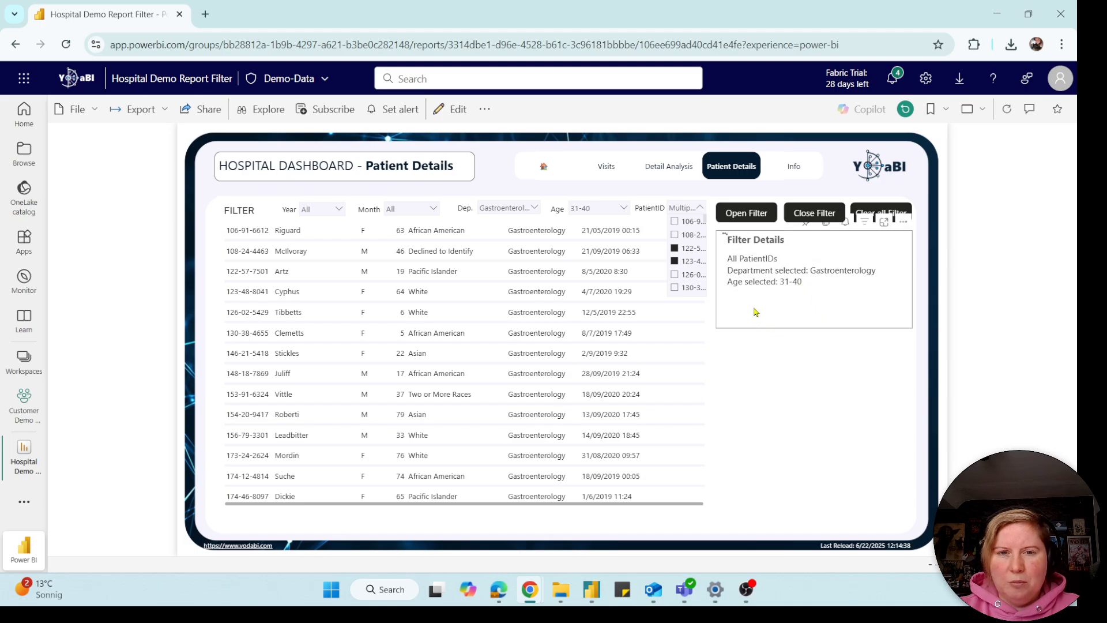
{"action": "mouse_move", "coordinate": [774, 316]}
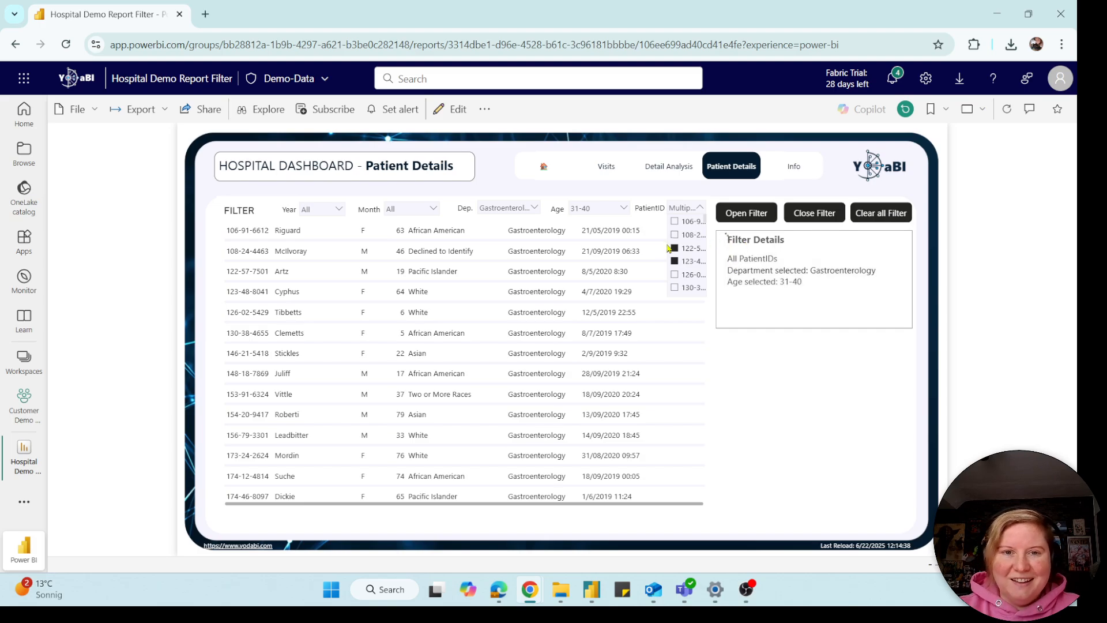
Review the patient ID list, hide the slicers and clear every slicer selection.
{"action": "left_click", "coordinate": [674, 247]}
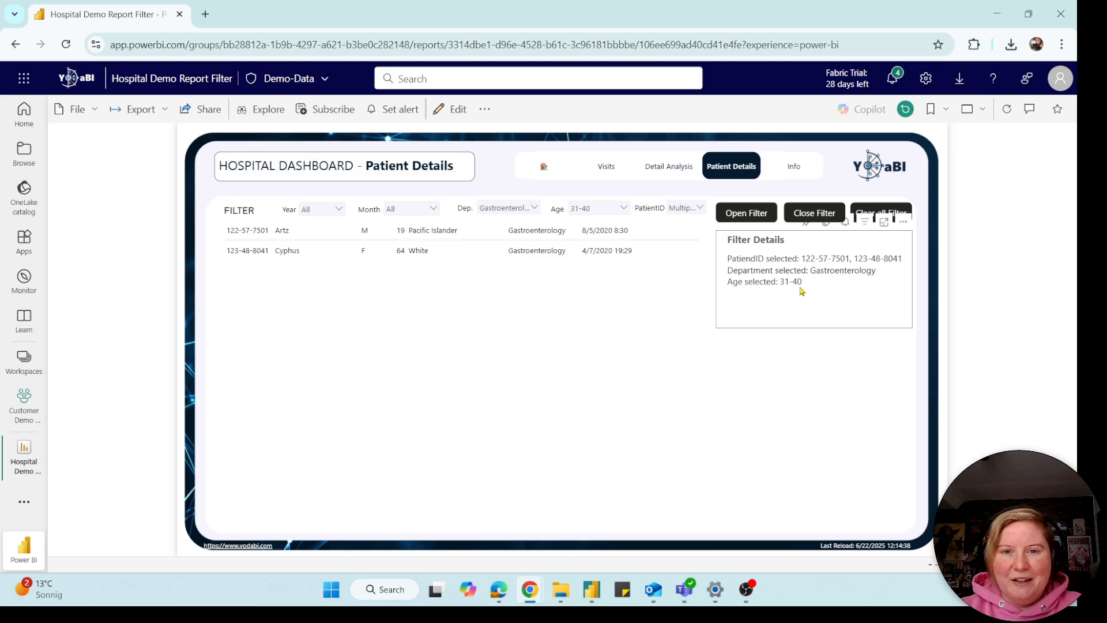
{"action": "mouse_move", "coordinate": [821, 314]}
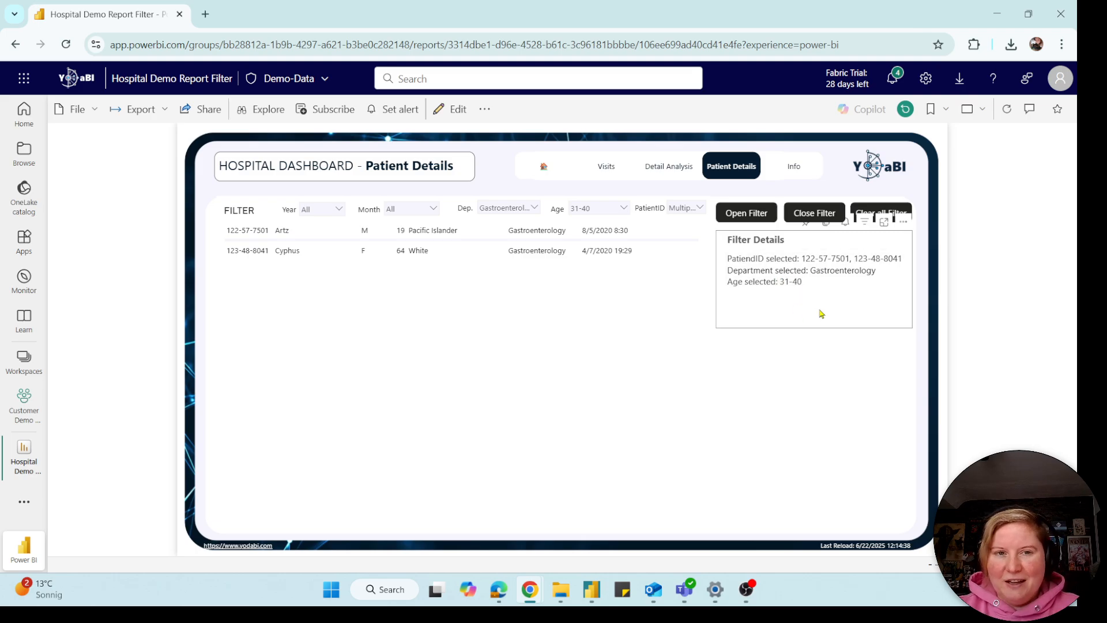
{"action": "mouse_move", "coordinate": [693, 225]}
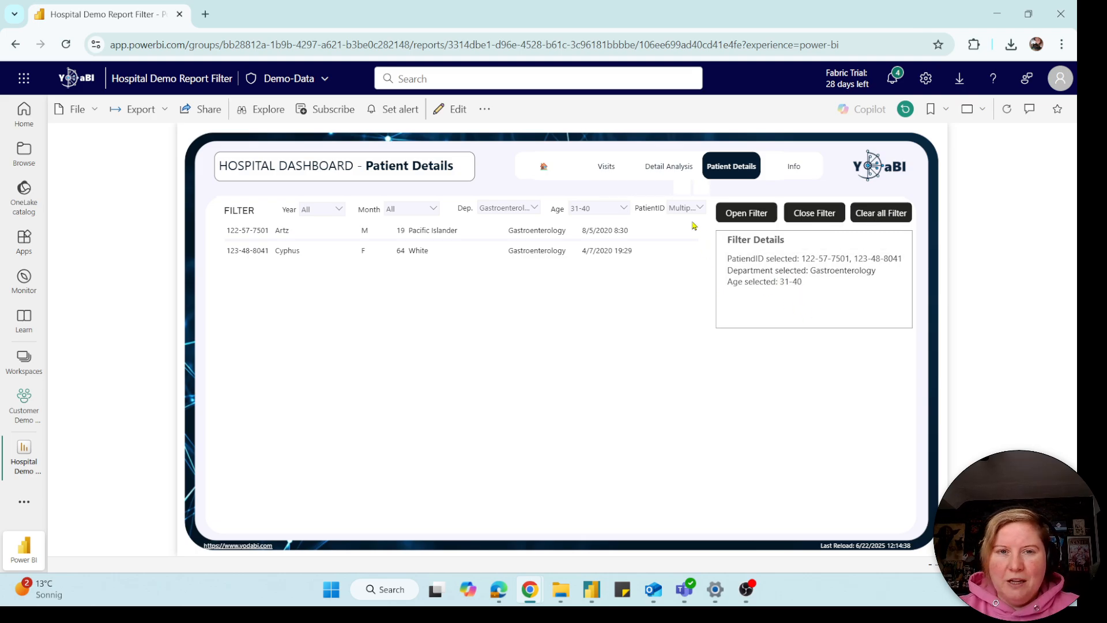
{"action": "left_click", "coordinate": [682, 207]}
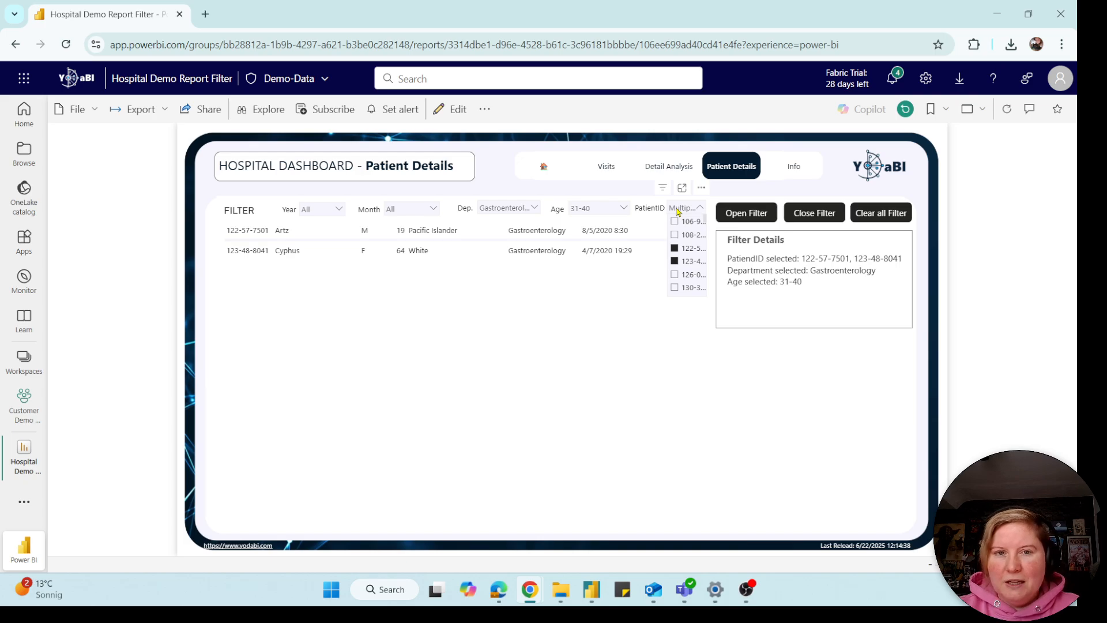
{"action": "left_click", "coordinate": [684, 207]}
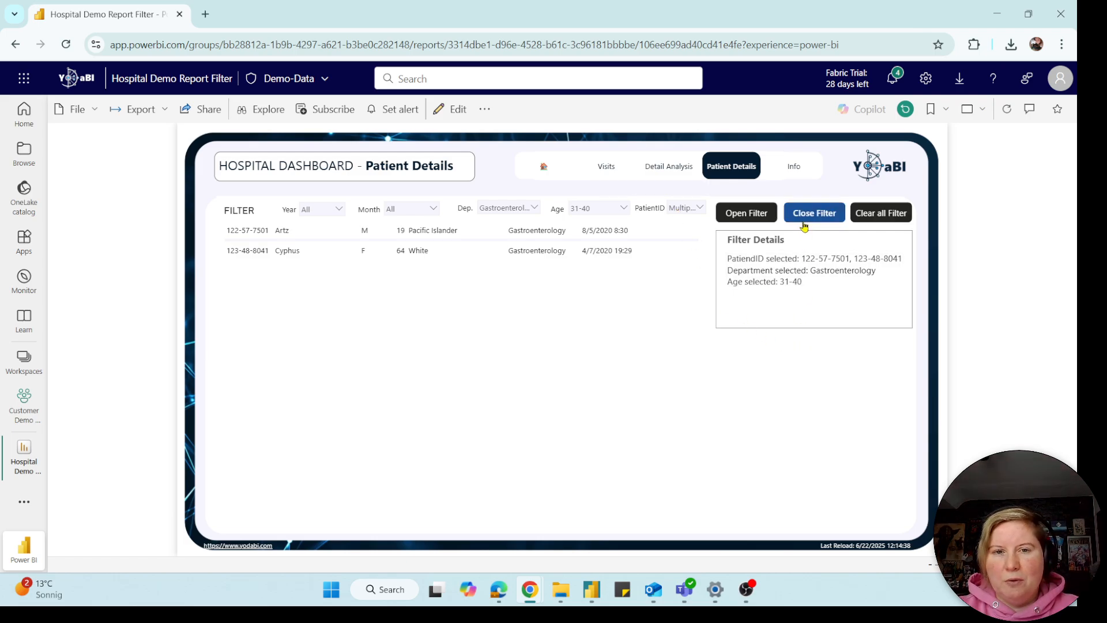
{"action": "left_click", "coordinate": [813, 212]}
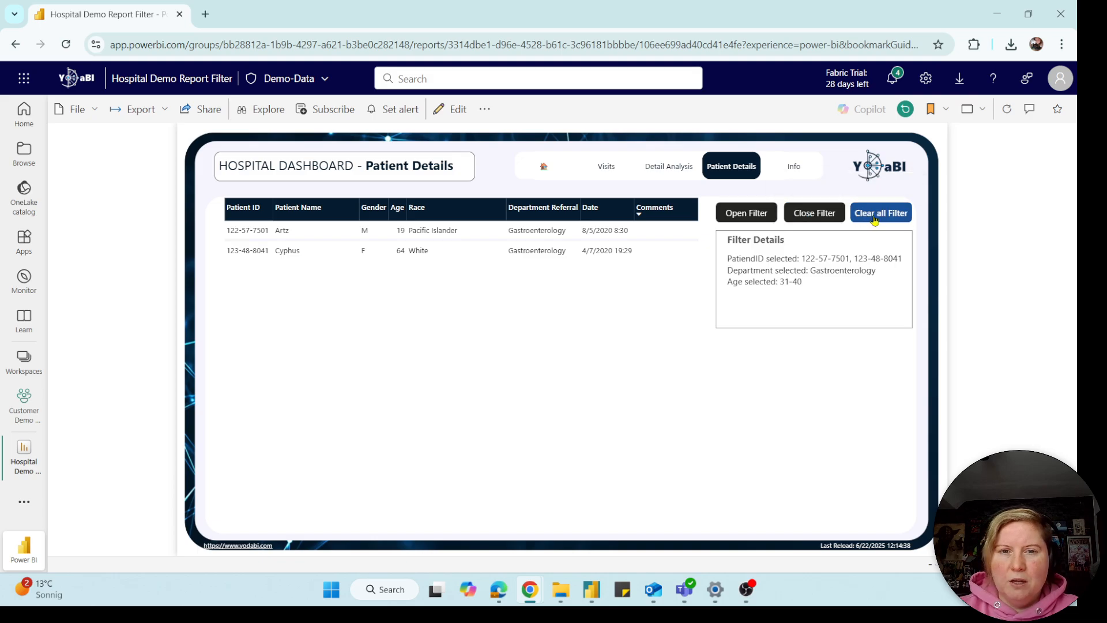
{"action": "left_click", "coordinate": [879, 212]}
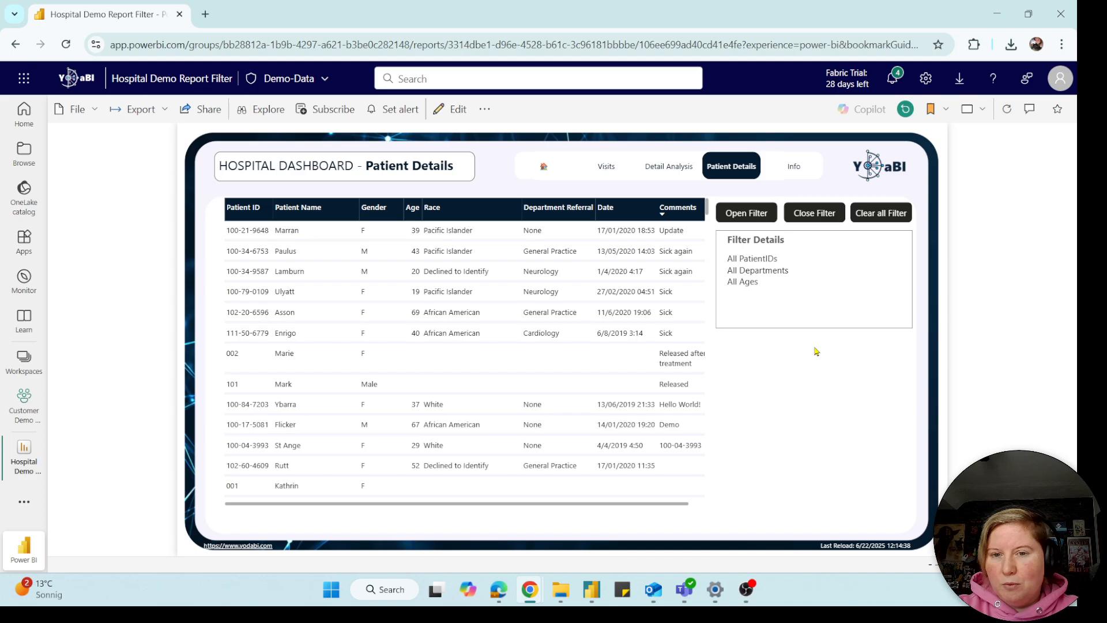
{"action": "mouse_move", "coordinate": [808, 289]}
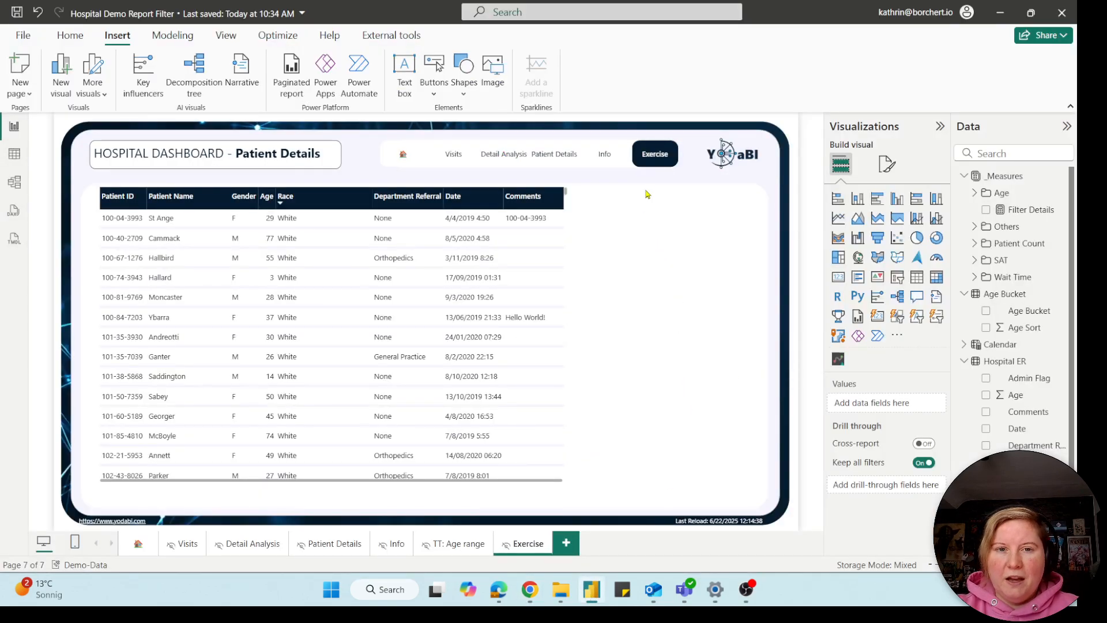
{"action": "mouse_move", "coordinate": [664, 403]}
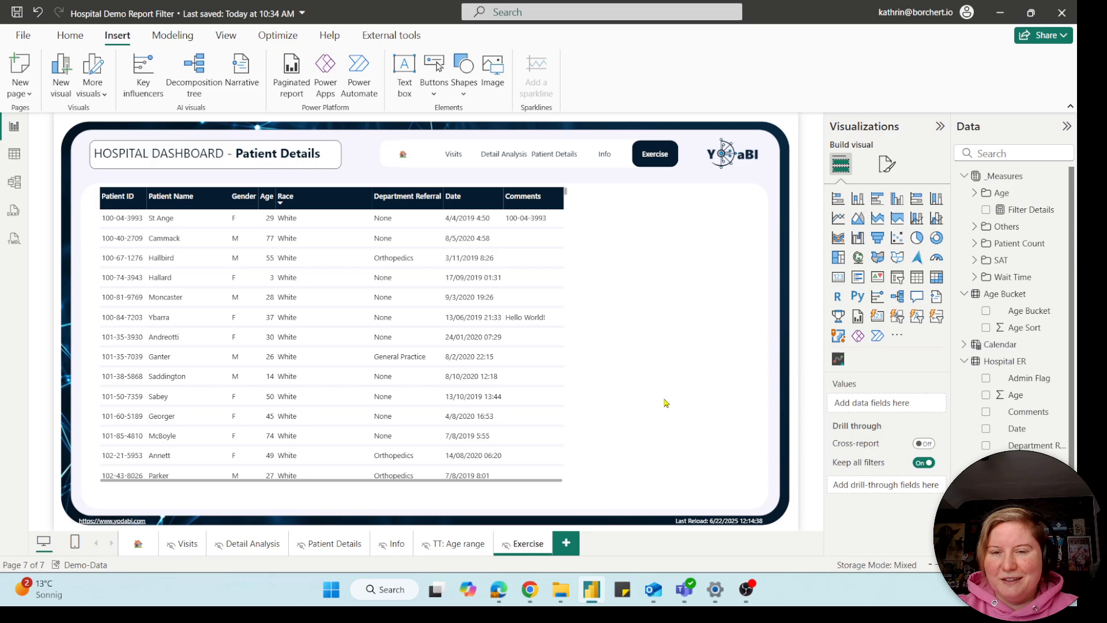
{"action": "mouse_move", "coordinate": [893, 307]}
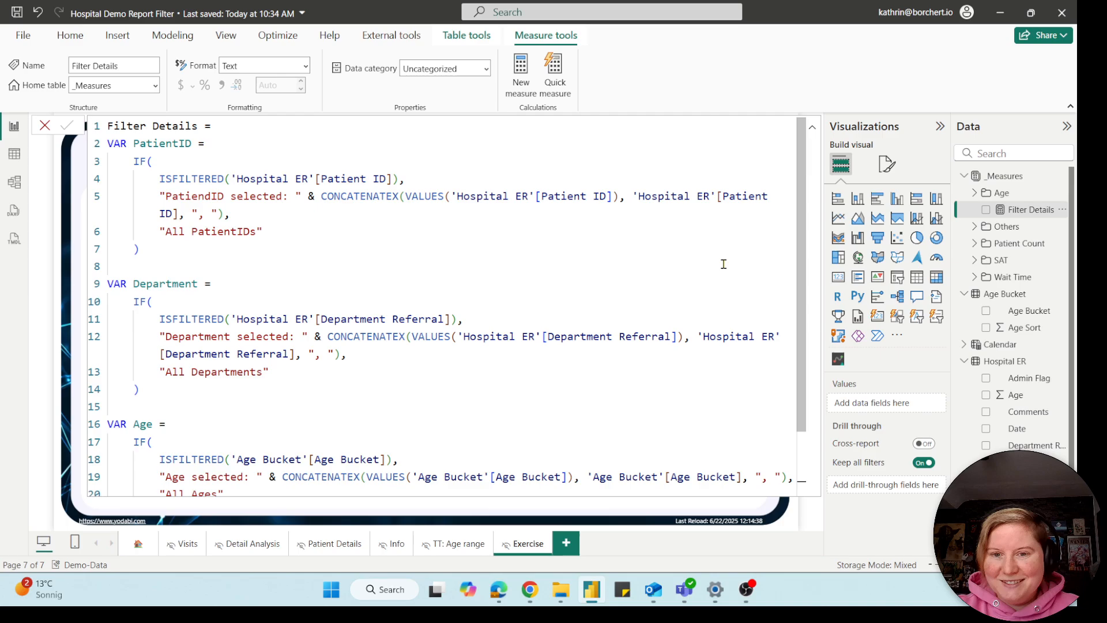
{"action": "mouse_move", "coordinate": [793, 205]}
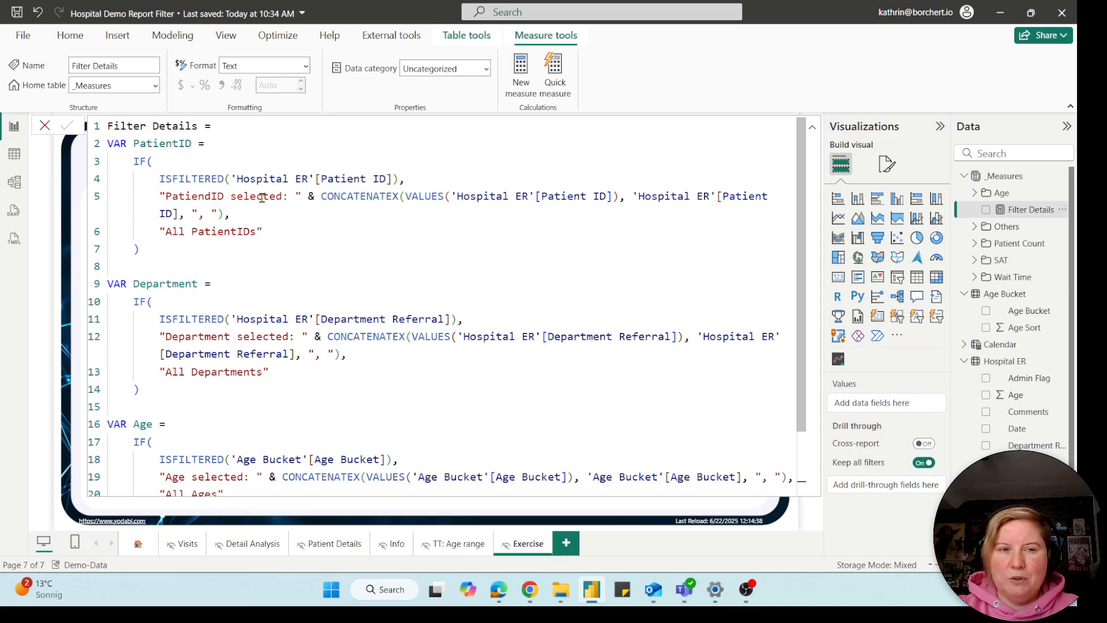
Review the Filter Details DAX down to its RETURN line and commit the measure.
{"action": "double_click", "coordinate": [223, 196]}
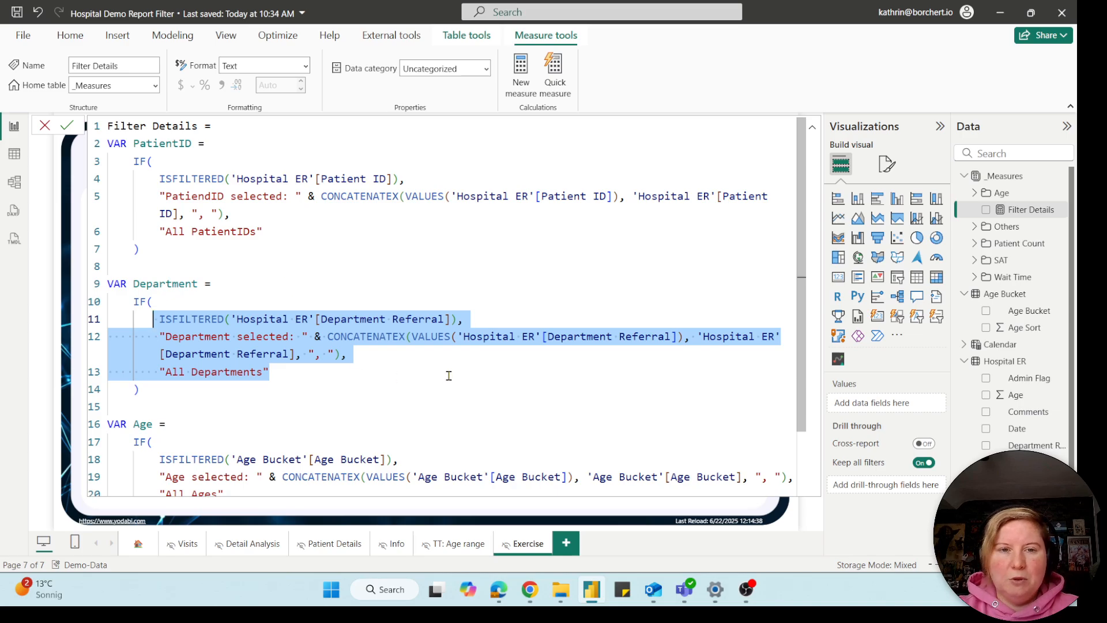
{"action": "mouse_move", "coordinate": [503, 384]}
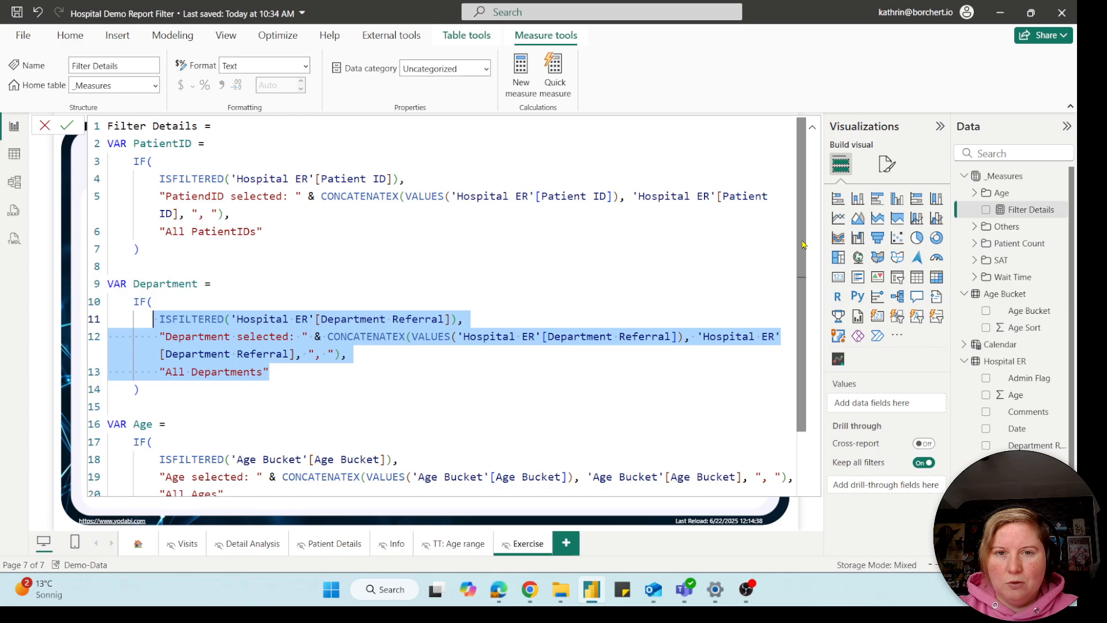
{"action": "scroll", "scroll_direction": "down", "scroll_amount": 3}
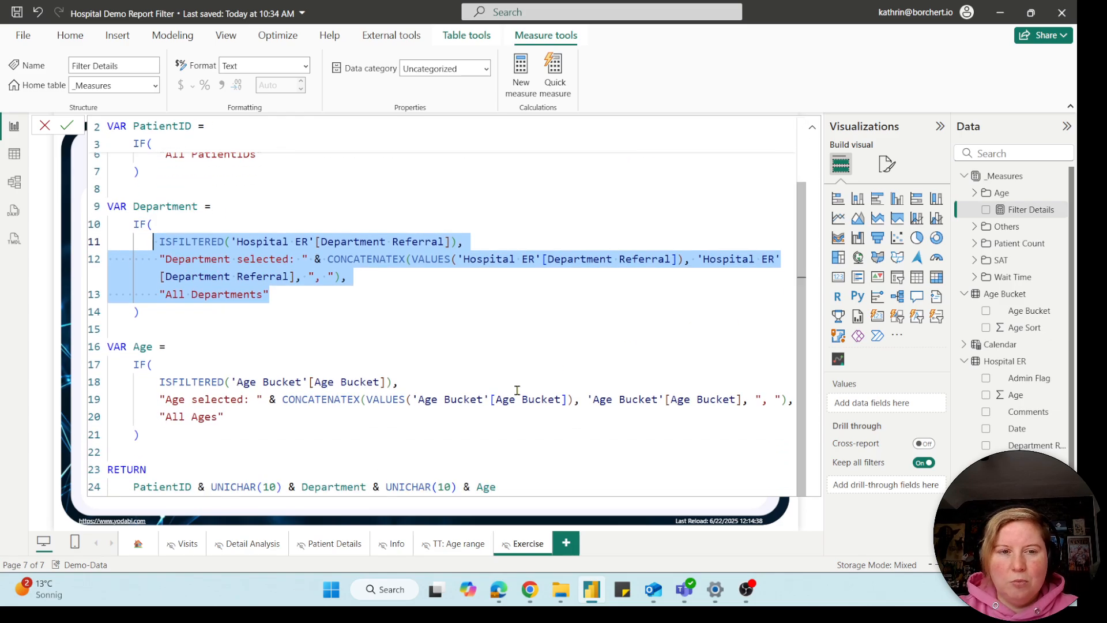
{"action": "left_click", "coordinate": [162, 469]}
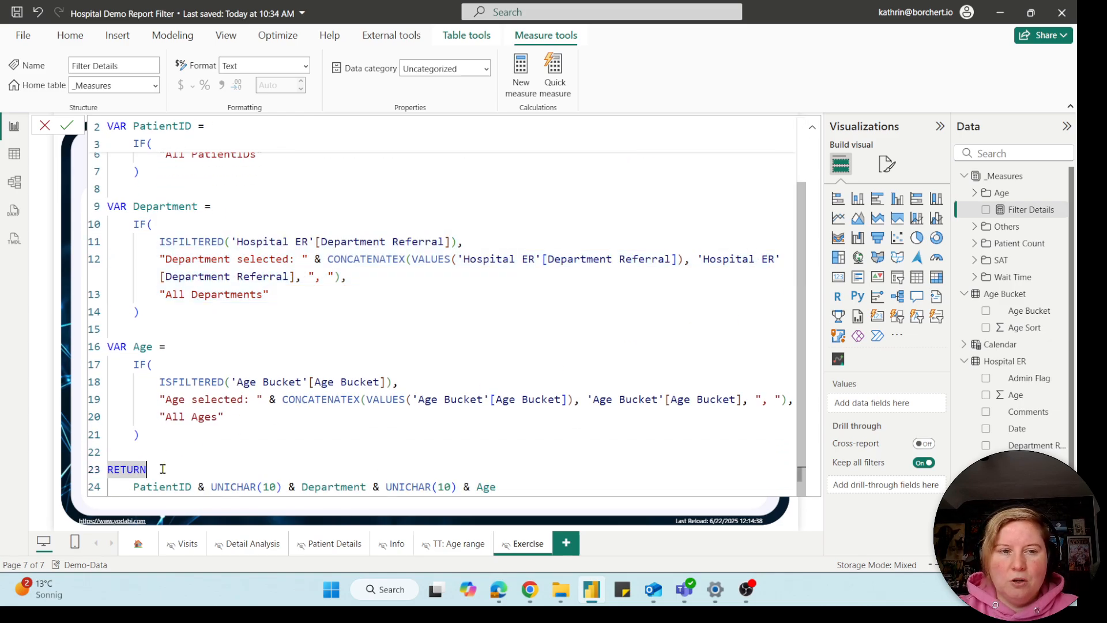
{"action": "double_click", "coordinate": [162, 486]}
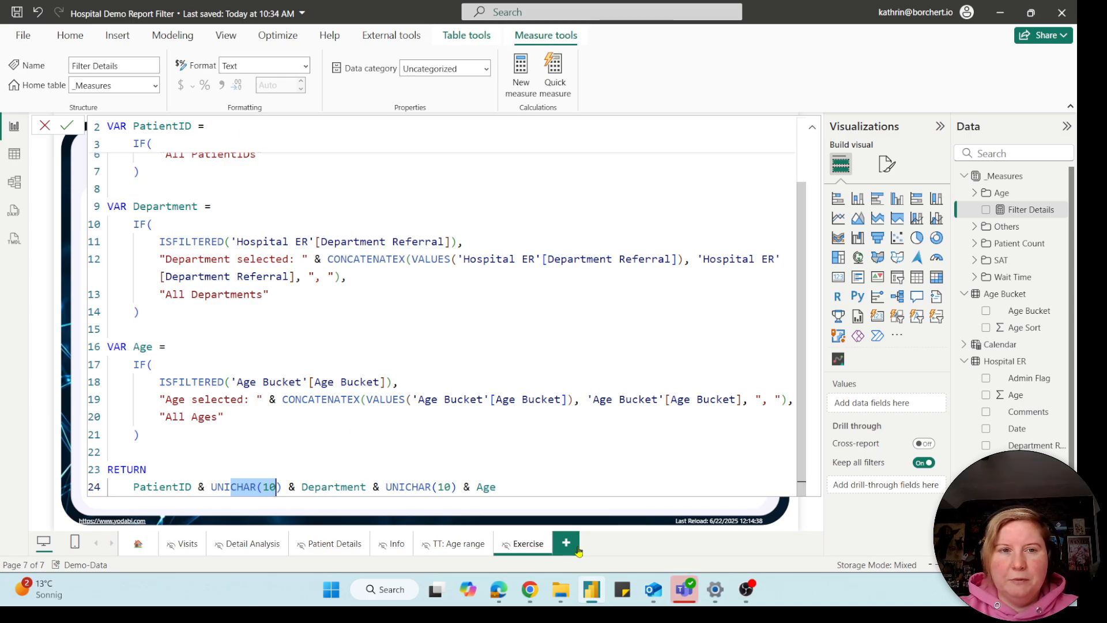
{"action": "left_click", "coordinate": [811, 131]}
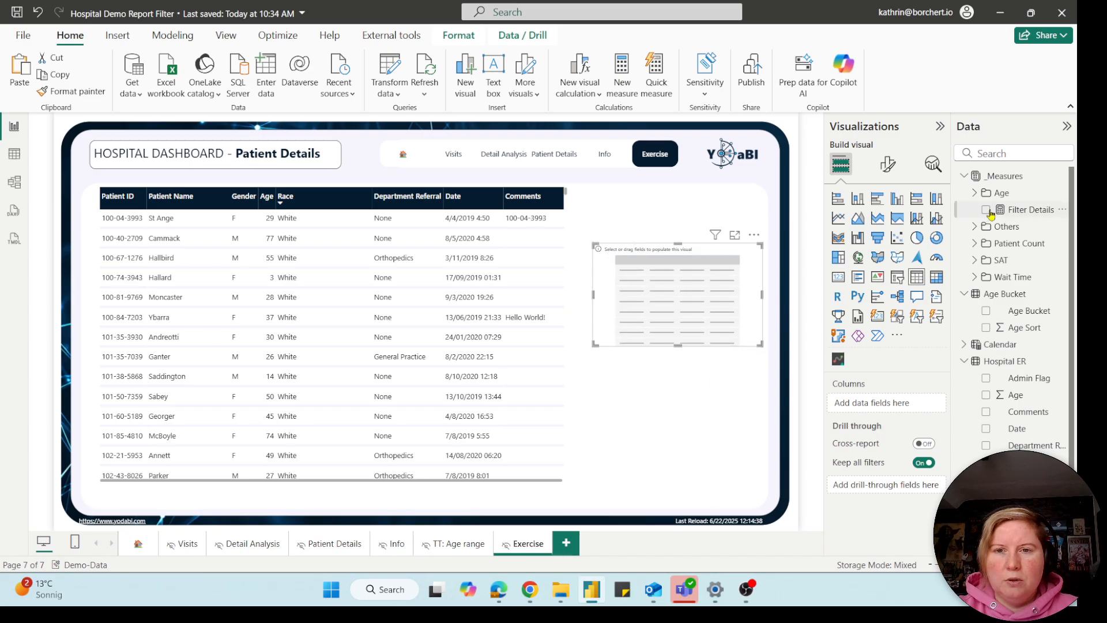
Add Filter Details to the table visual and set its global font size to 16.
{"action": "left_click", "coordinate": [986, 210]}
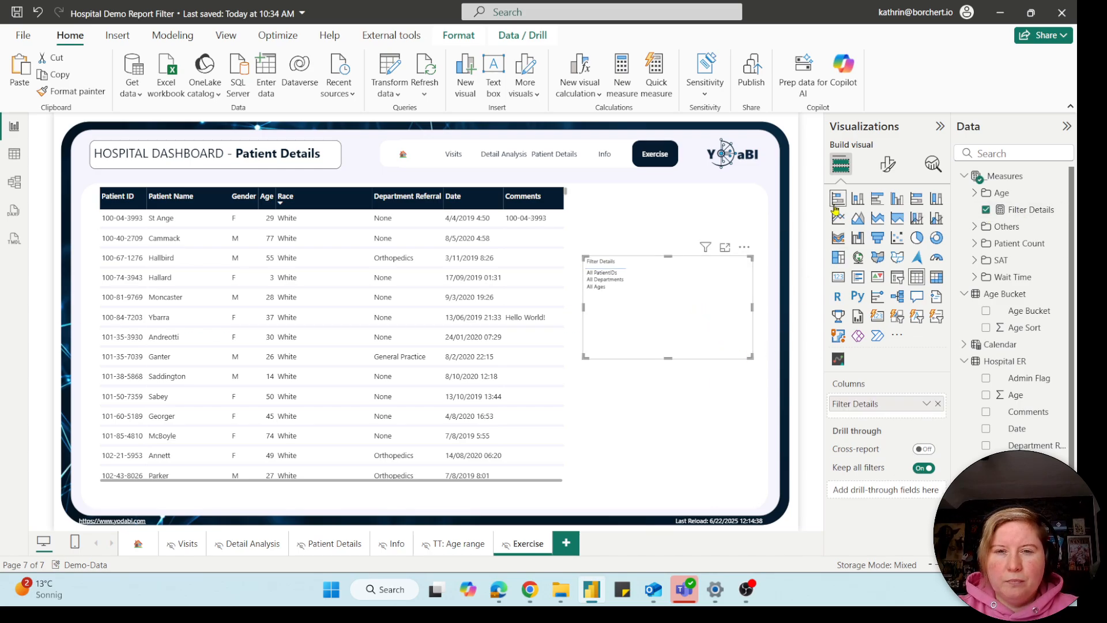
{"action": "left_click", "coordinate": [888, 164]}
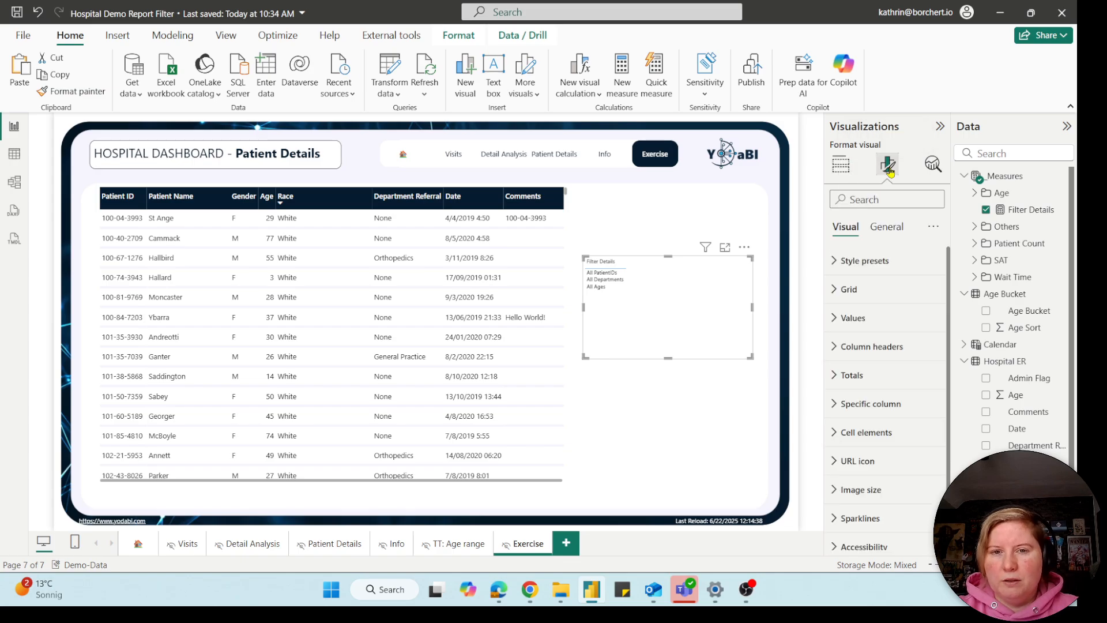
{"action": "left_click", "coordinate": [845, 288]}
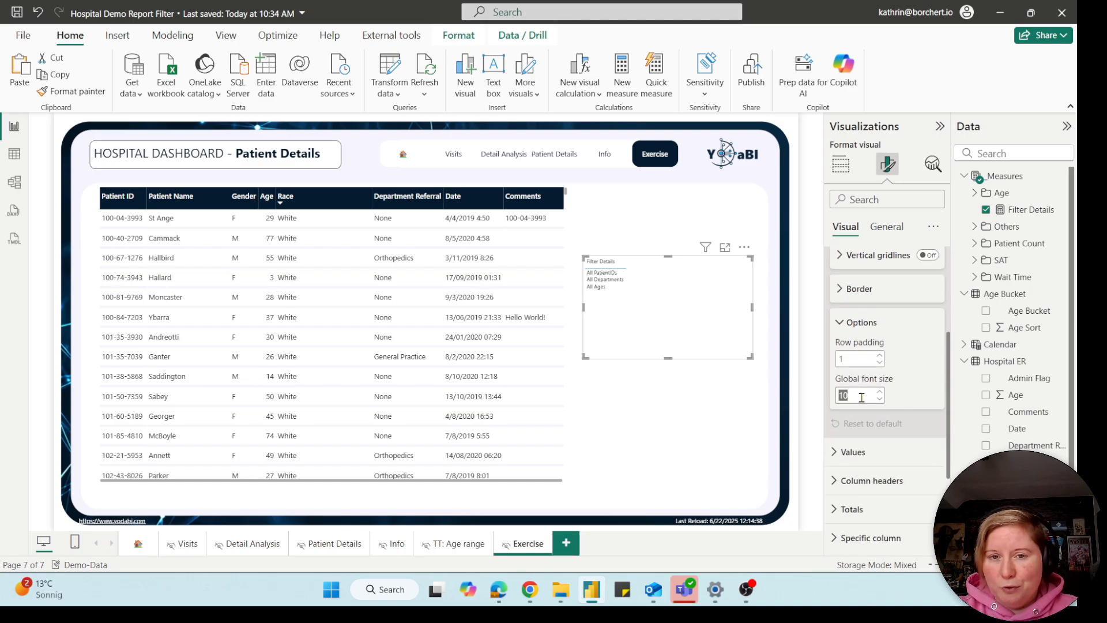
{"action": "type", "text": "16"}
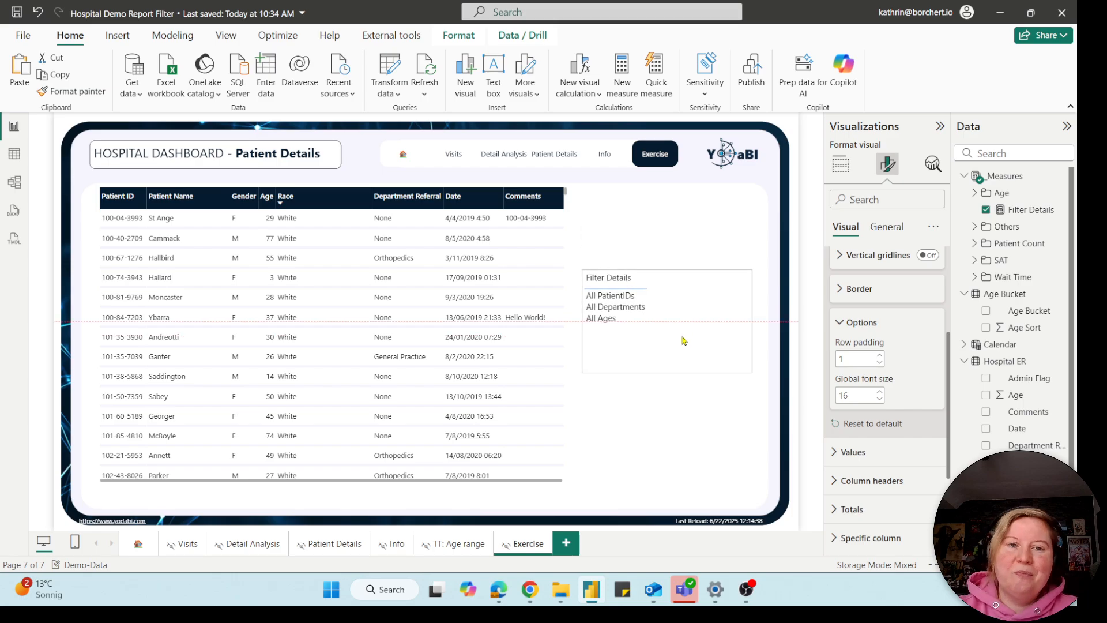
Make the Filter Details table's column header text bold.
{"action": "left_click", "coordinate": [664, 322]}
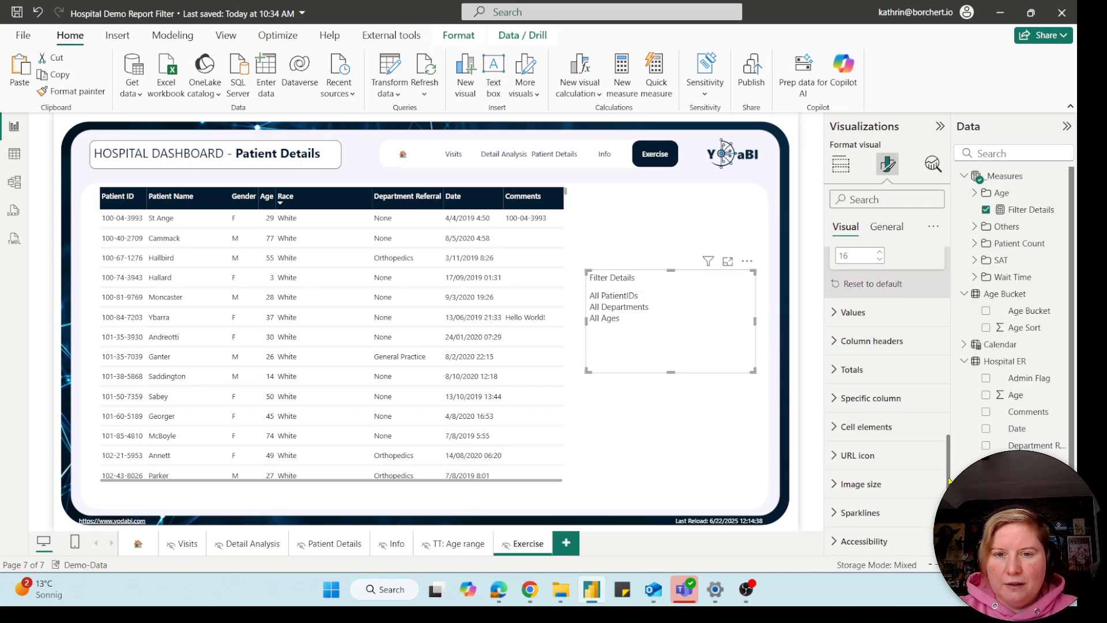
{"action": "left_click", "coordinate": [873, 340]}
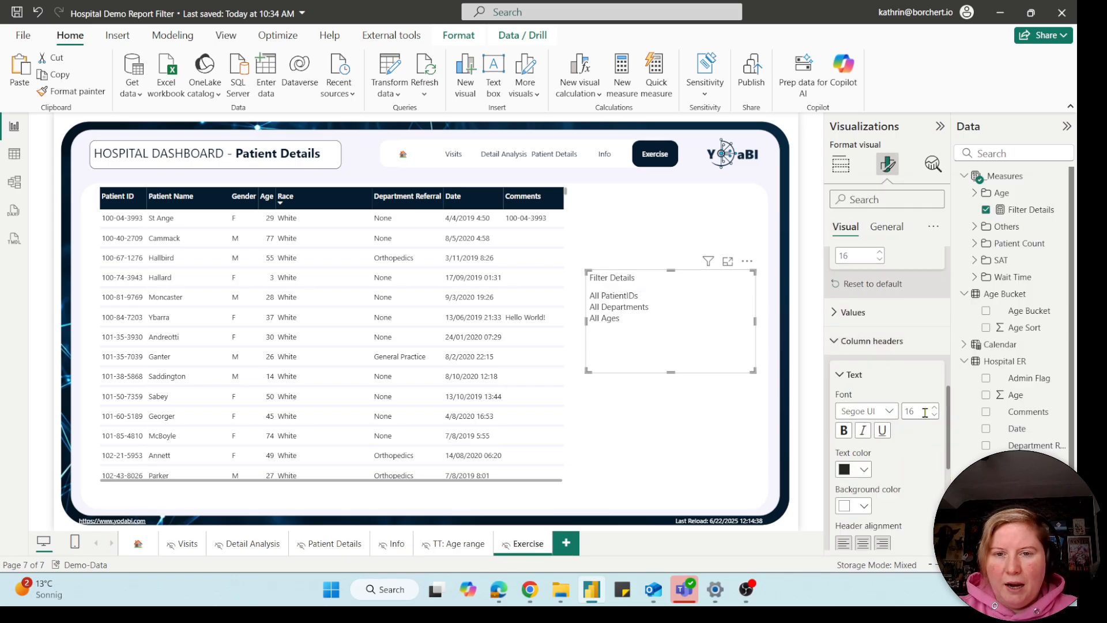
{"action": "left_click", "coordinate": [843, 430]}
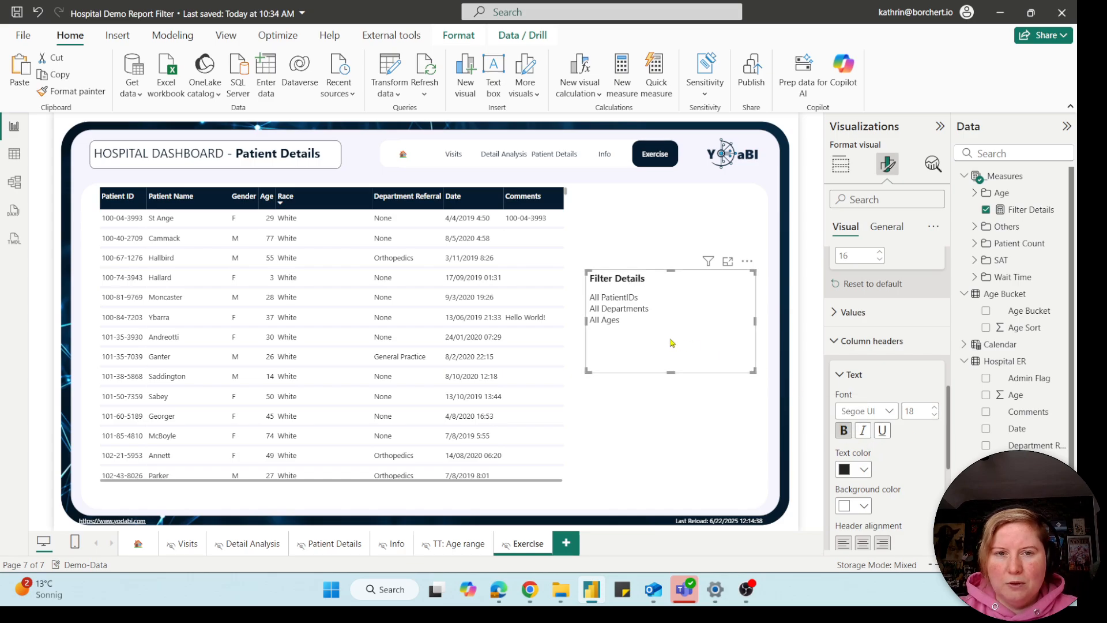
{"action": "mouse_move", "coordinate": [705, 351]}
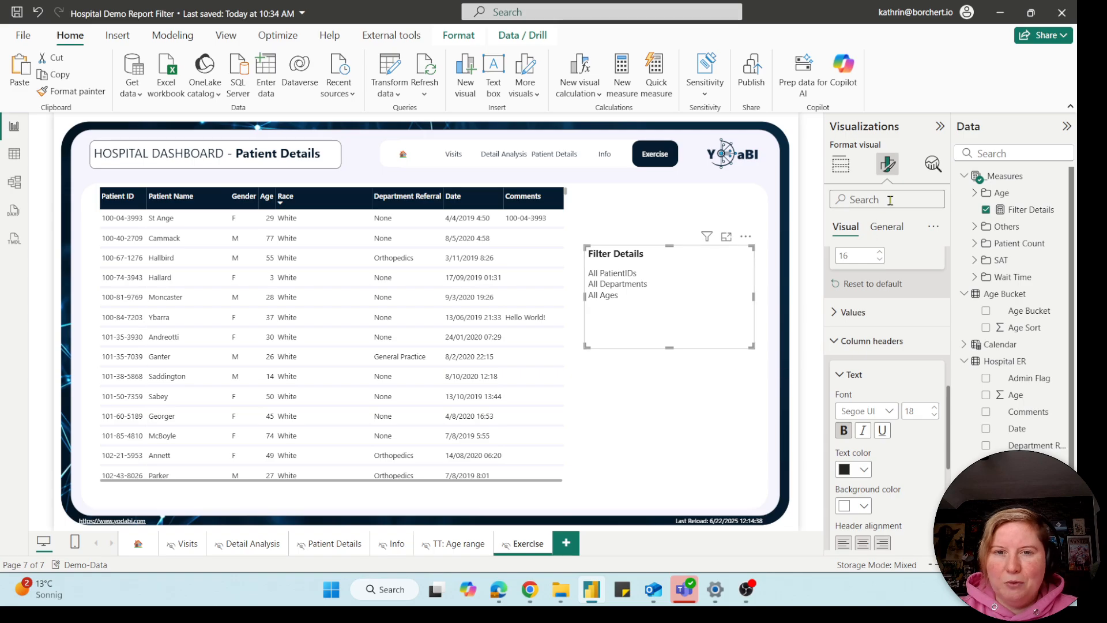
Turn on a dark grey border around the table visual and review it deselected.
{"action": "type", "text": "bord"}
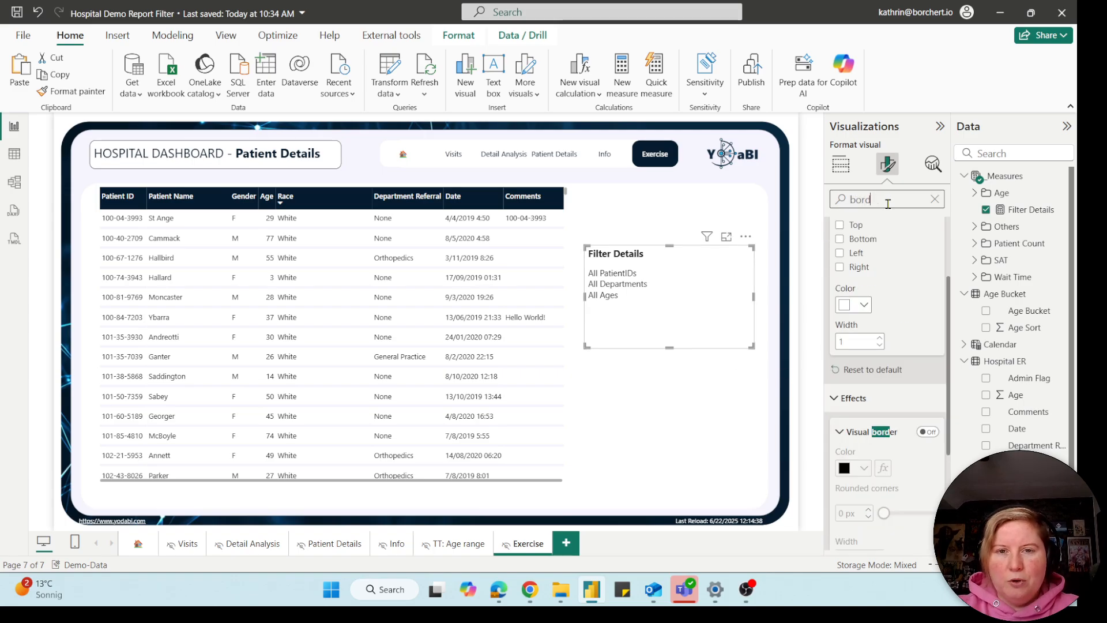
{"action": "left_click", "coordinate": [925, 433]}
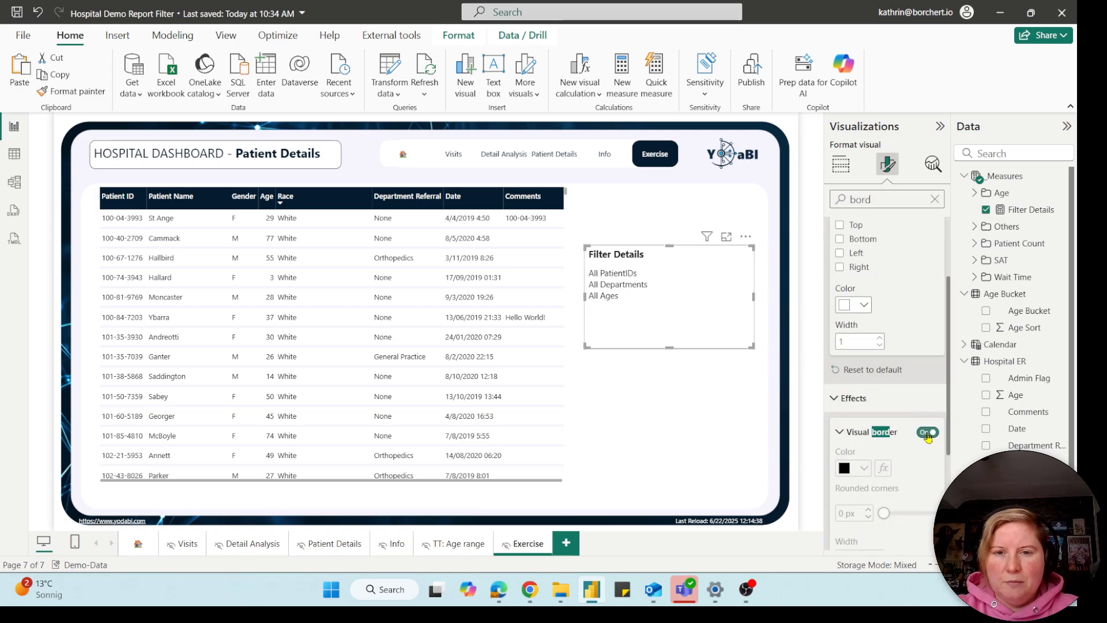
{"action": "left_click", "coordinate": [926, 431]}
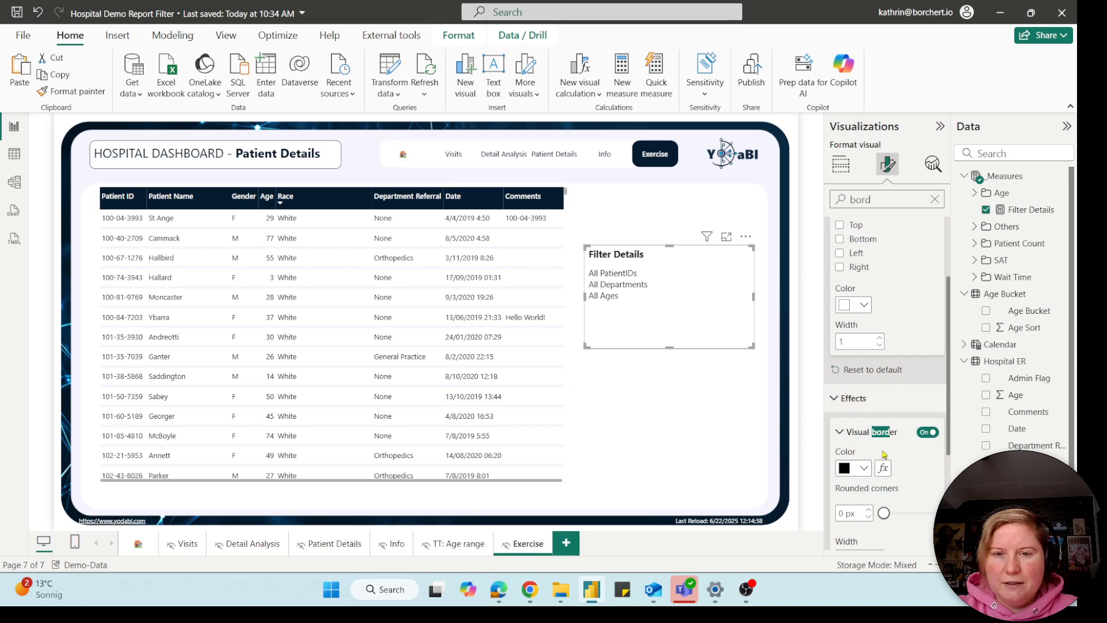
{"action": "left_click", "coordinate": [863, 467]}
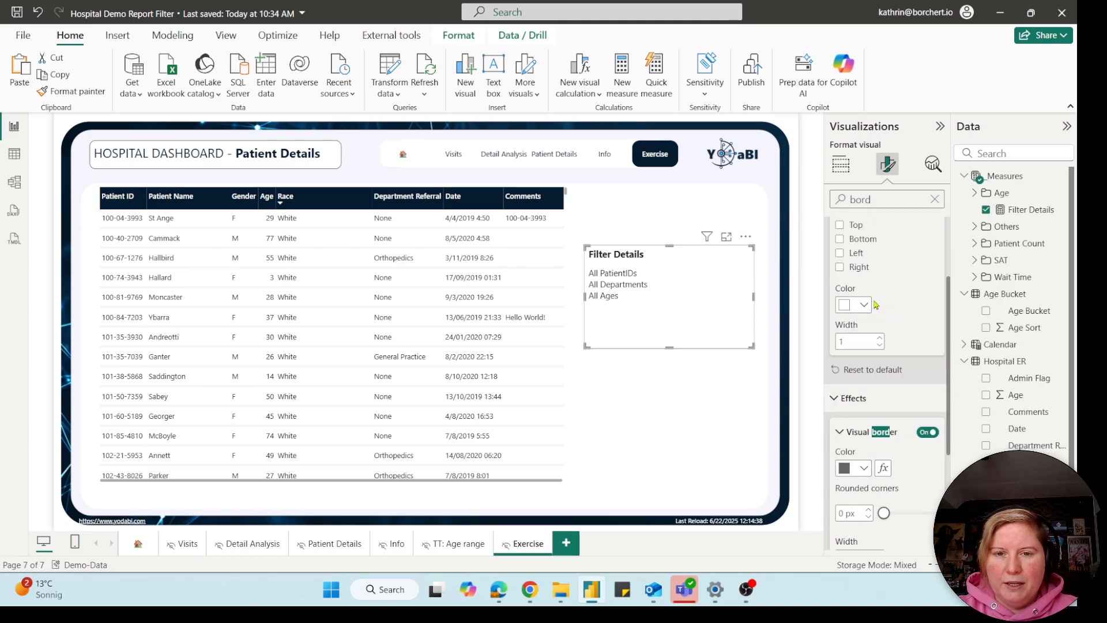
{"action": "left_click", "coordinate": [841, 163]}
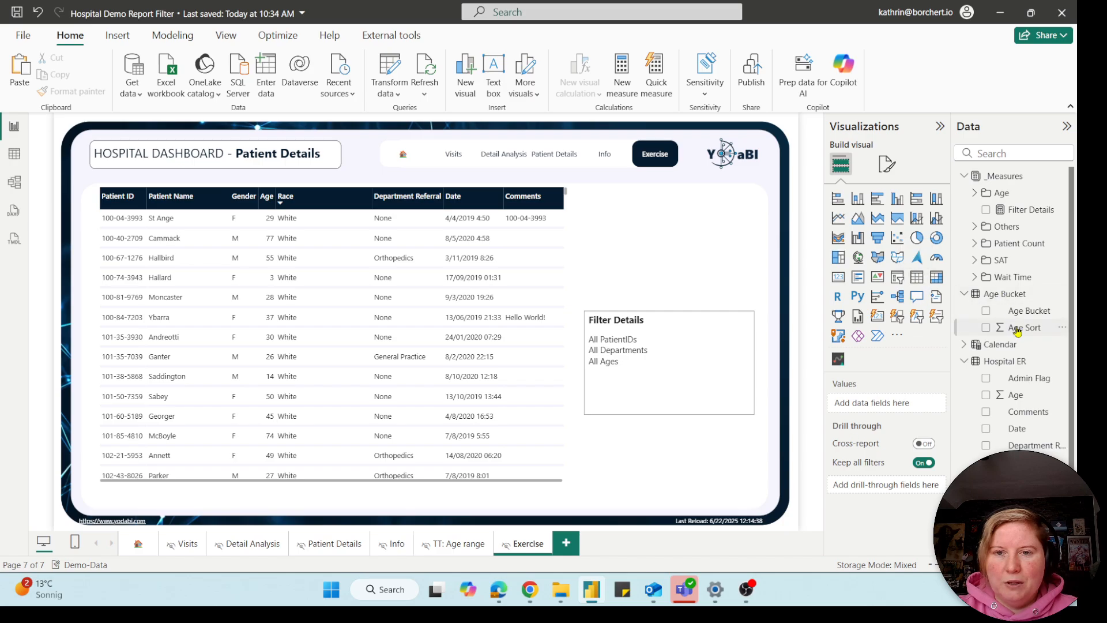
Create an Age Bucket slicer above the Filter Details table.
{"action": "left_click", "coordinate": [986, 310]}
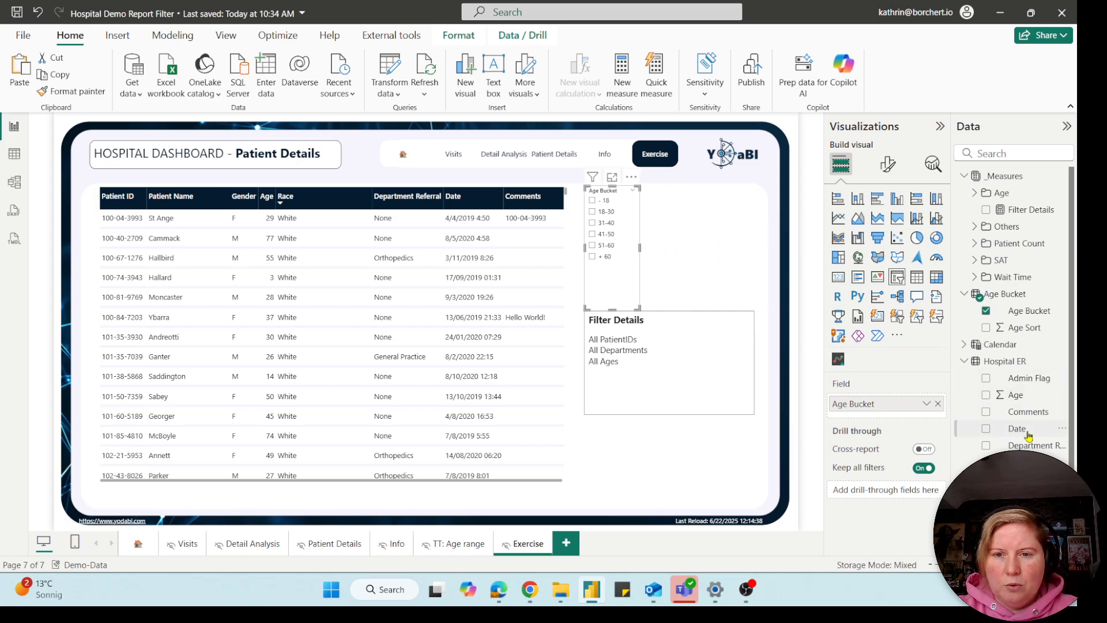
{"action": "mouse_move", "coordinate": [743, 258]}
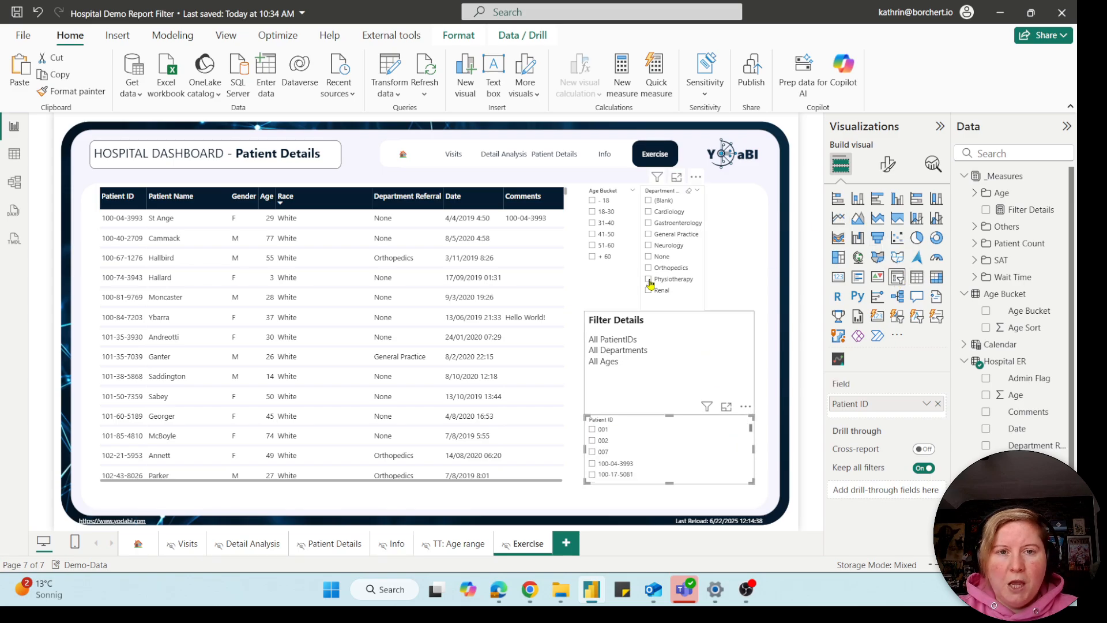
{"action": "left_click", "coordinate": [592, 222]}
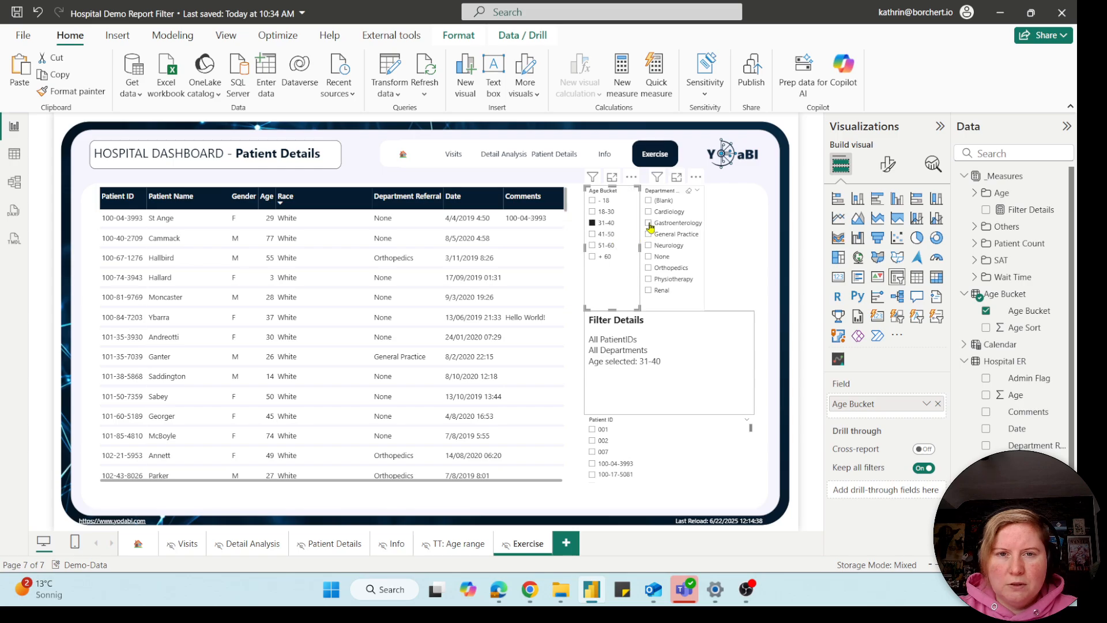
{"action": "left_click", "coordinate": [648, 222]}
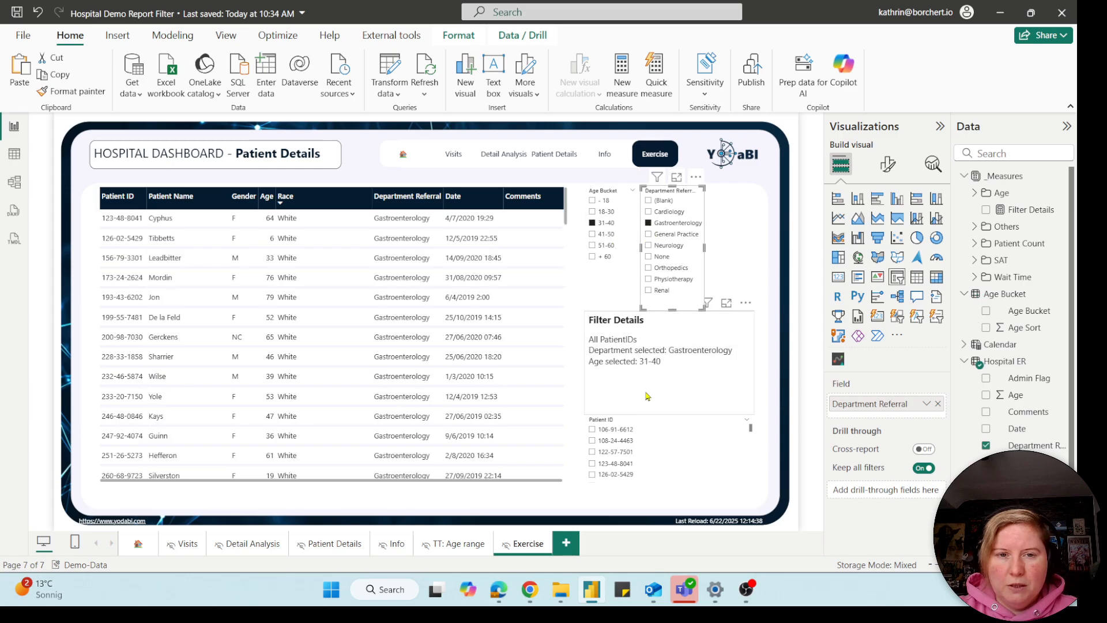
{"action": "left_click", "coordinate": [591, 450]}
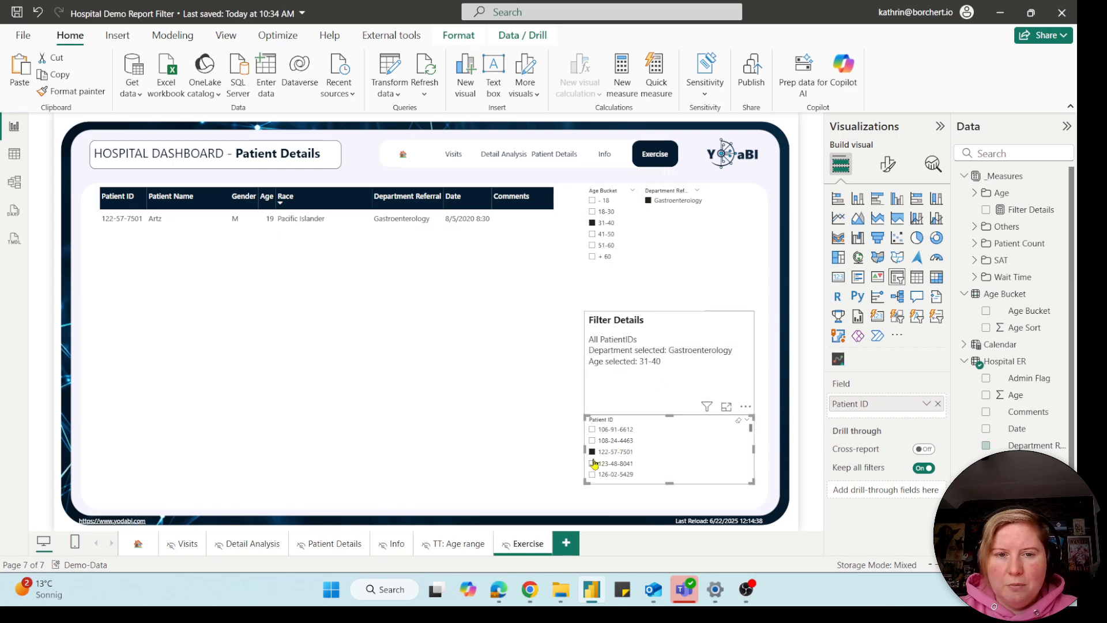
{"action": "left_click", "coordinate": [615, 451]}
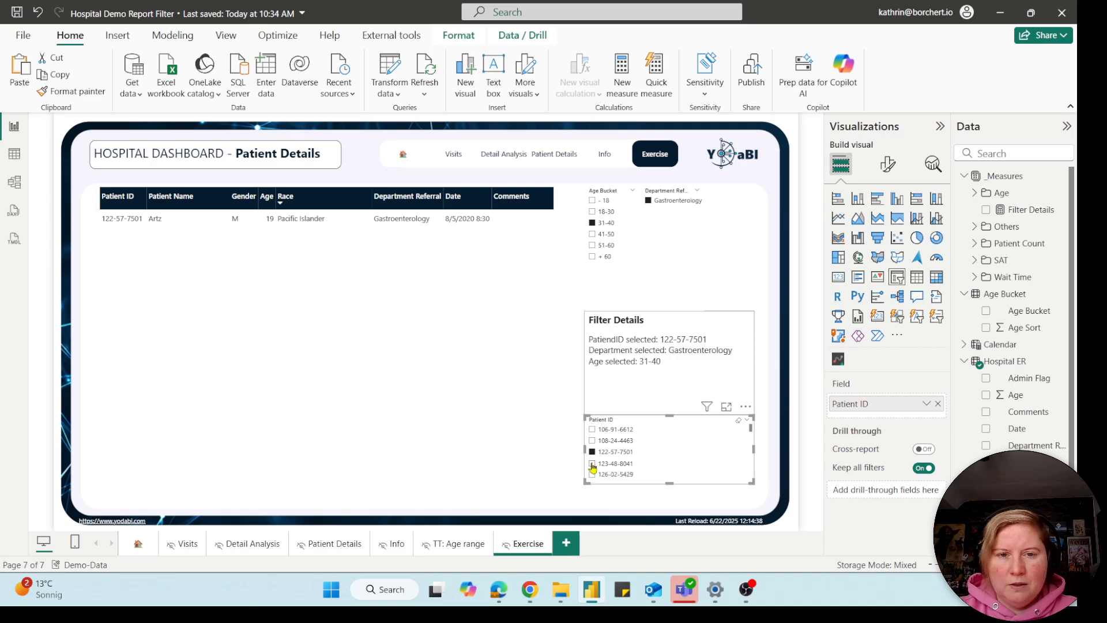
{"action": "left_click", "coordinate": [592, 463]}
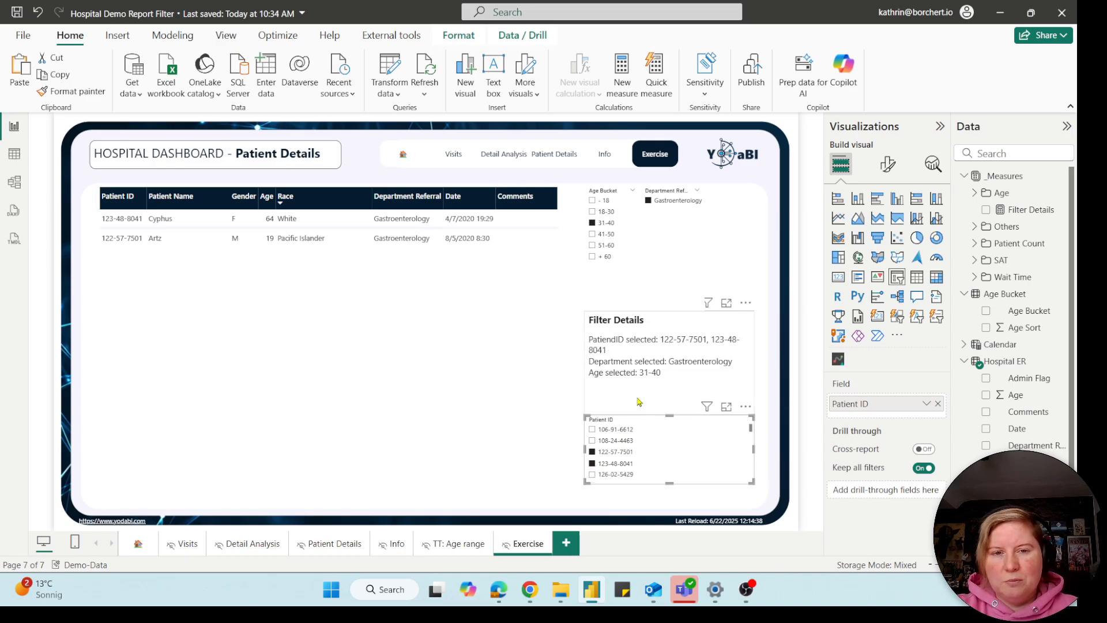